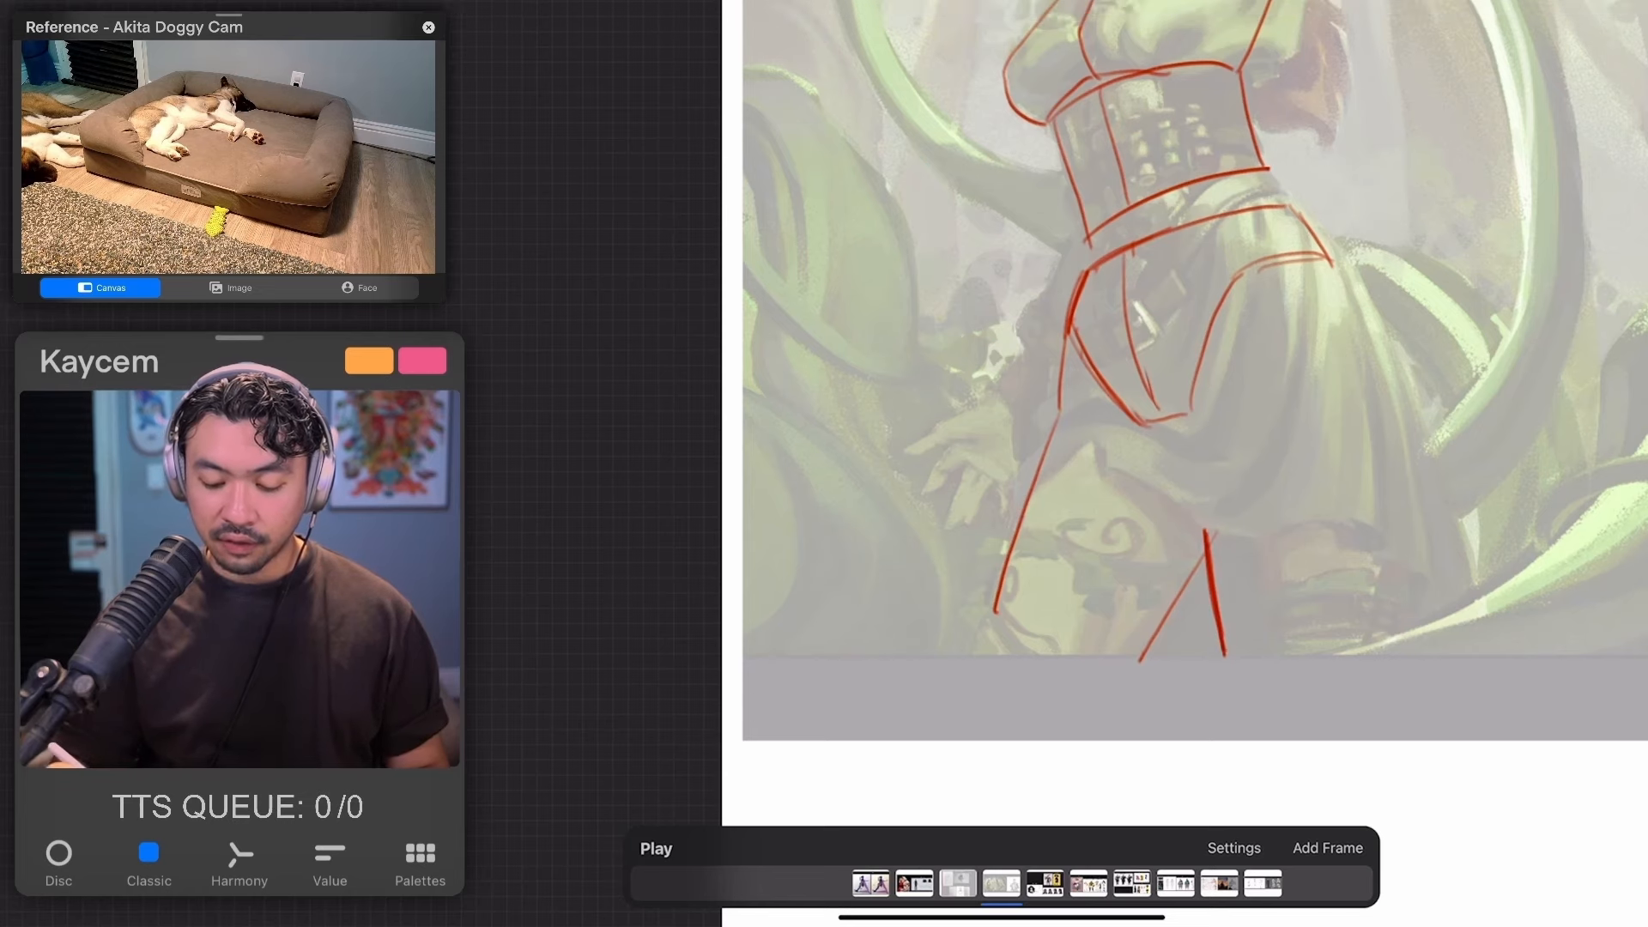
# Undo a stray stroke and draw red construction lines over the skirt.
pyautogui.press('cmd+z')
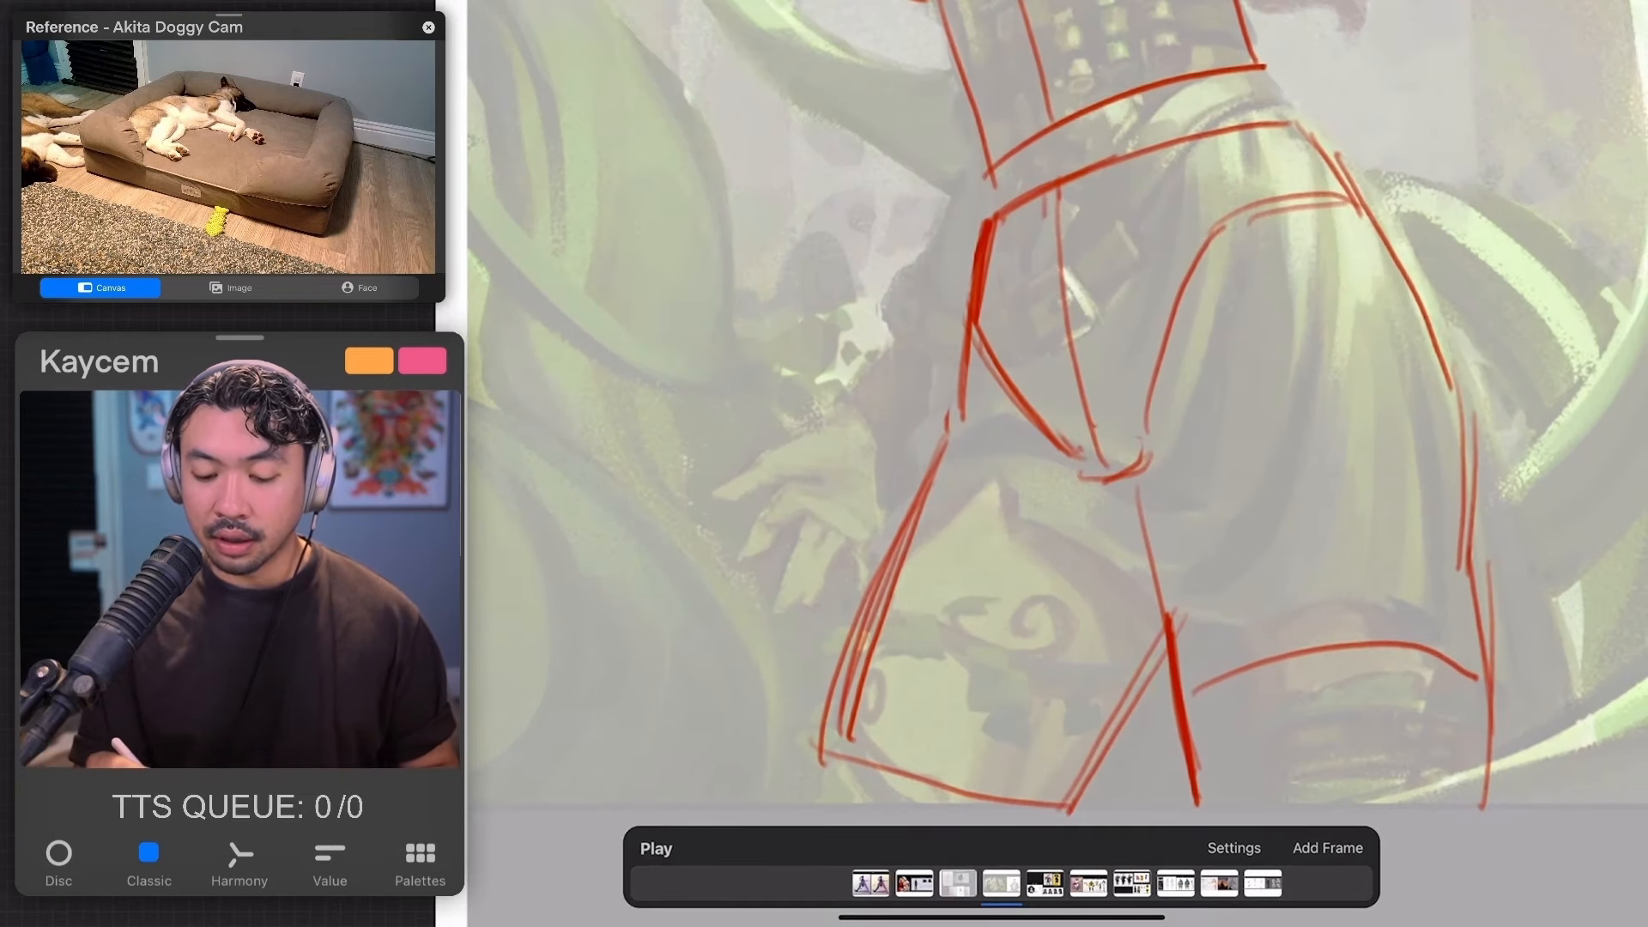
pyautogui.moveTo(1124, 221); pyautogui.dragTo(1262, 105)
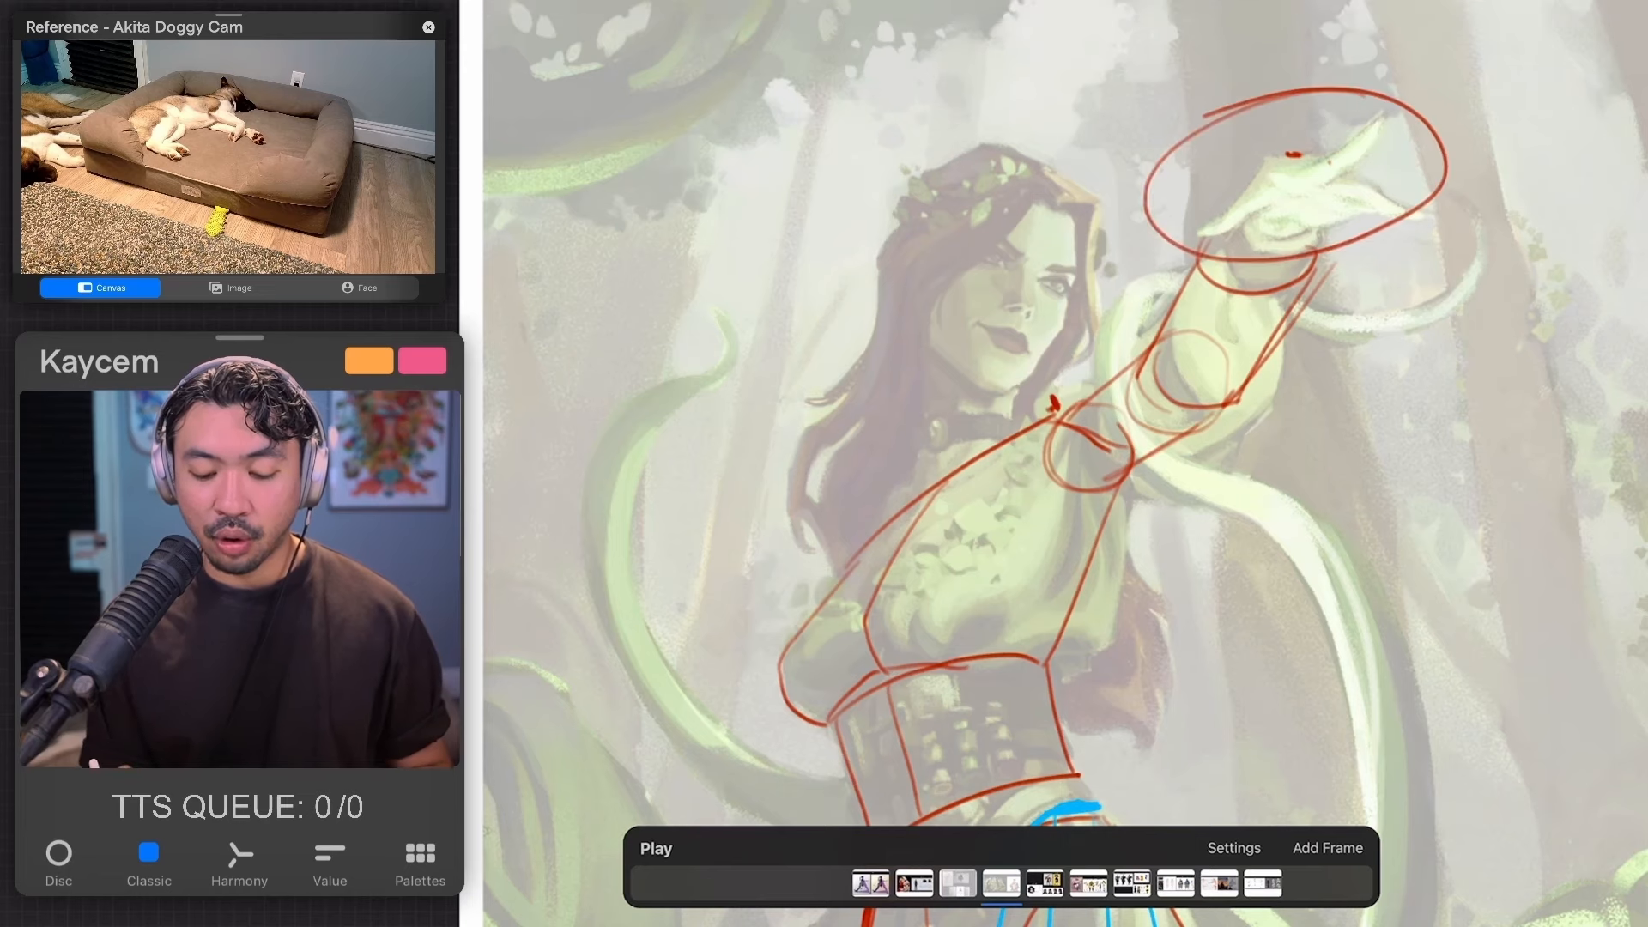
# Undo the last red stroke over the raised arm.
pyautogui.press('cmd+z')
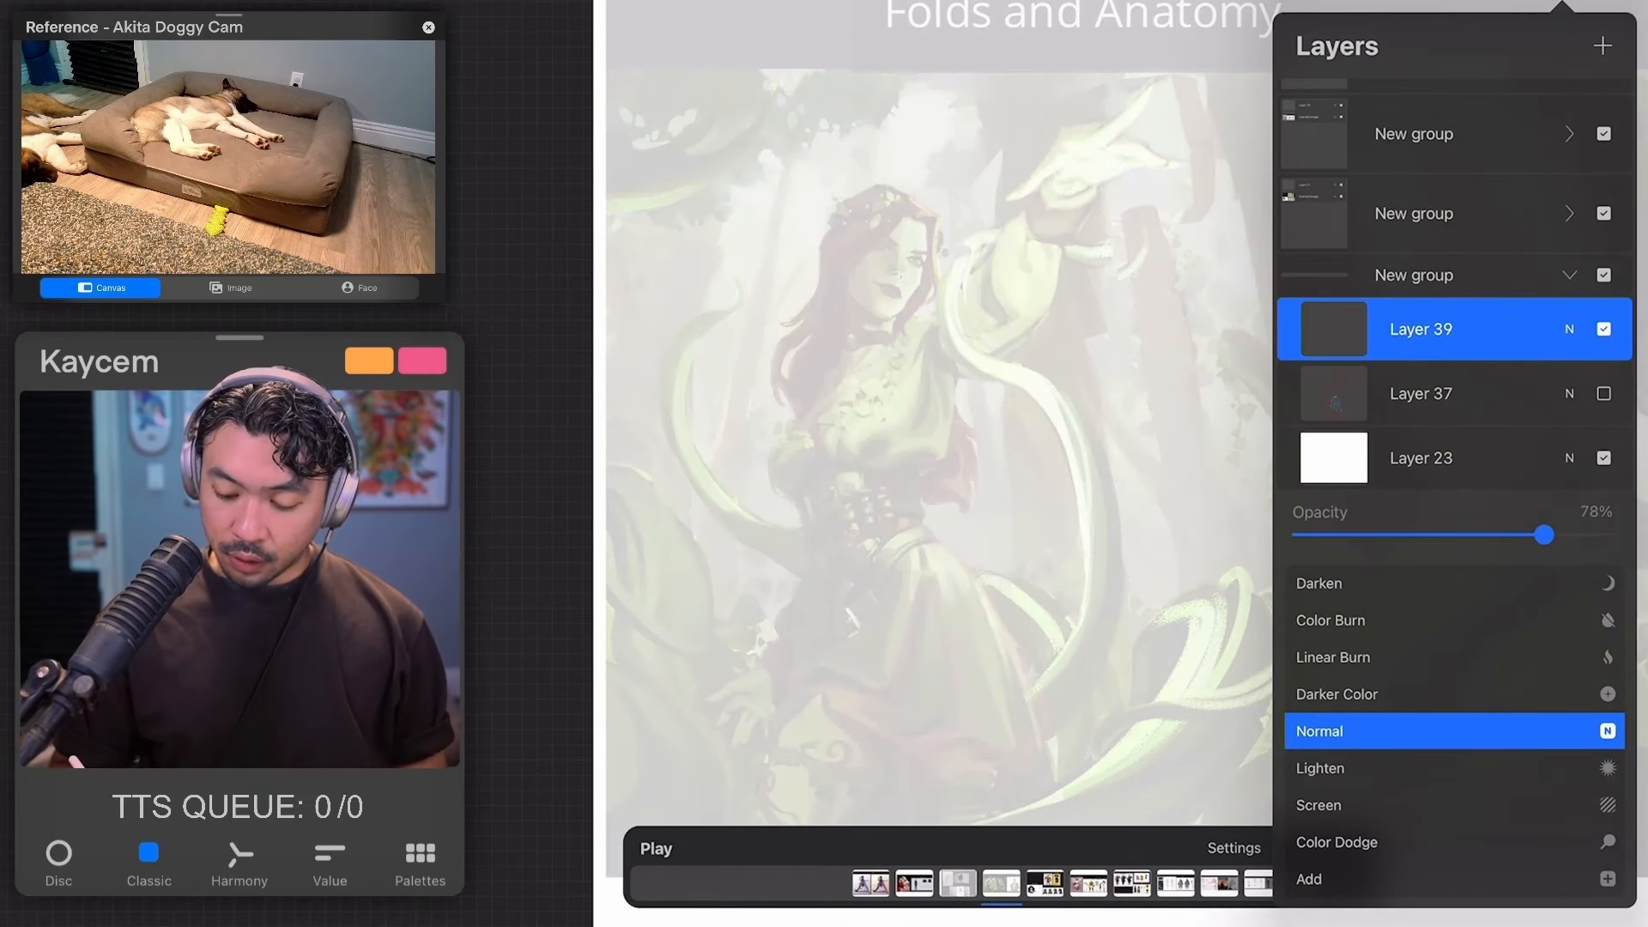
# Redraw a short red curved mark beside the character's face.
pyautogui.moveTo(1543, 535); pyautogui.dragTo(1553, 535)
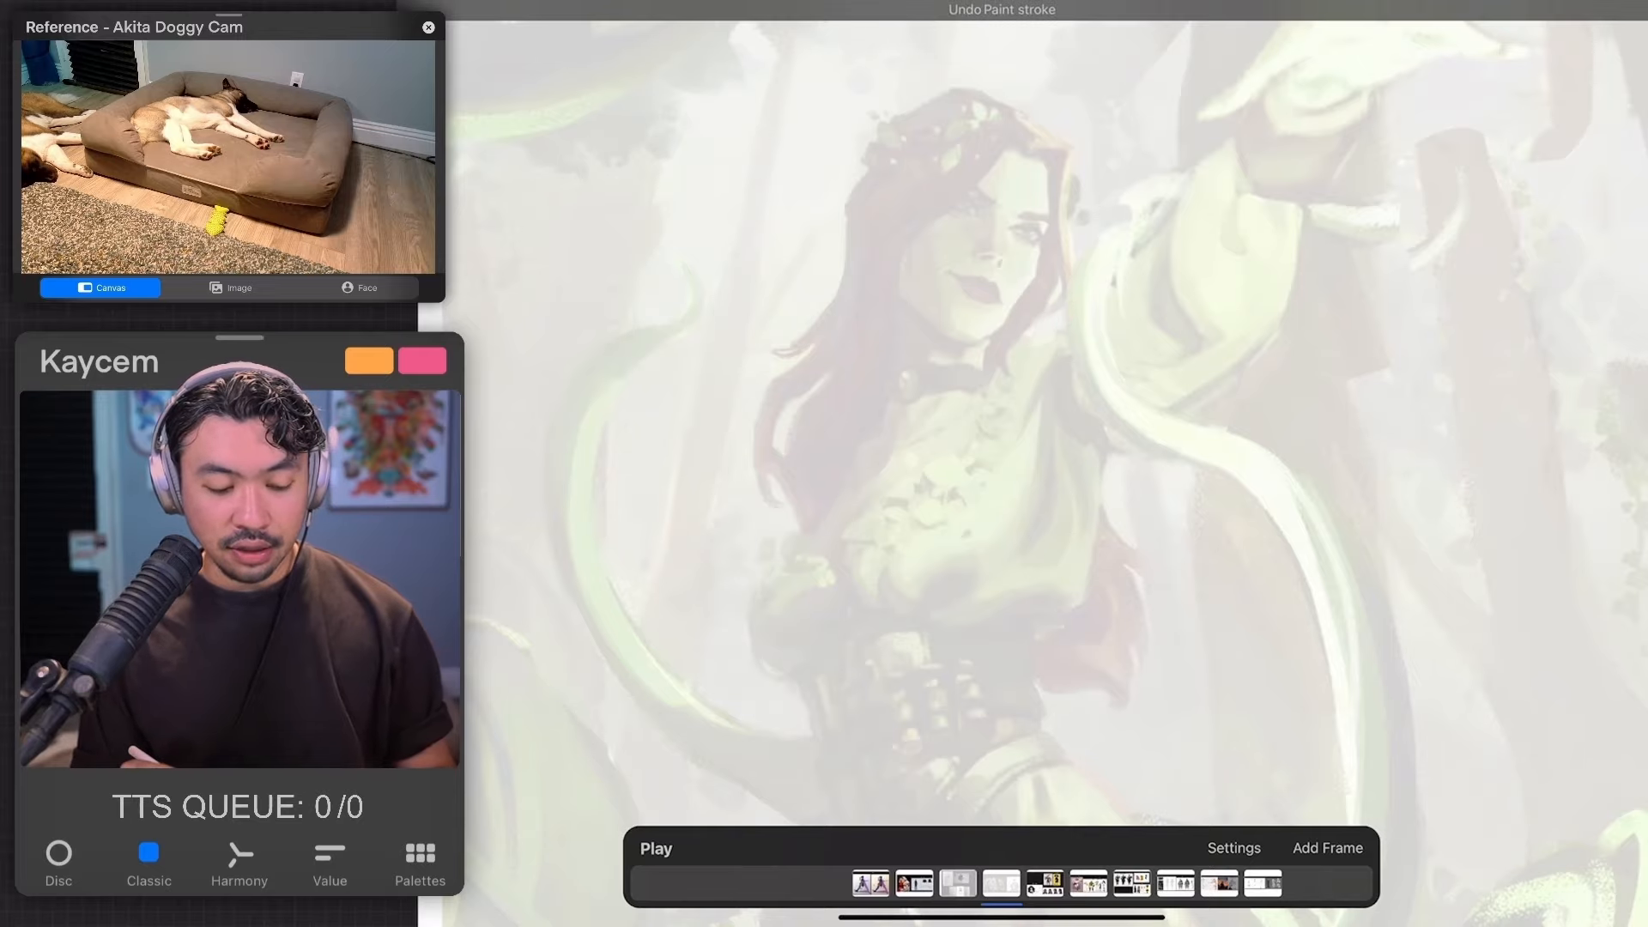
pyautogui.moveTo(1098, 305); pyautogui.dragTo(1088, 390)
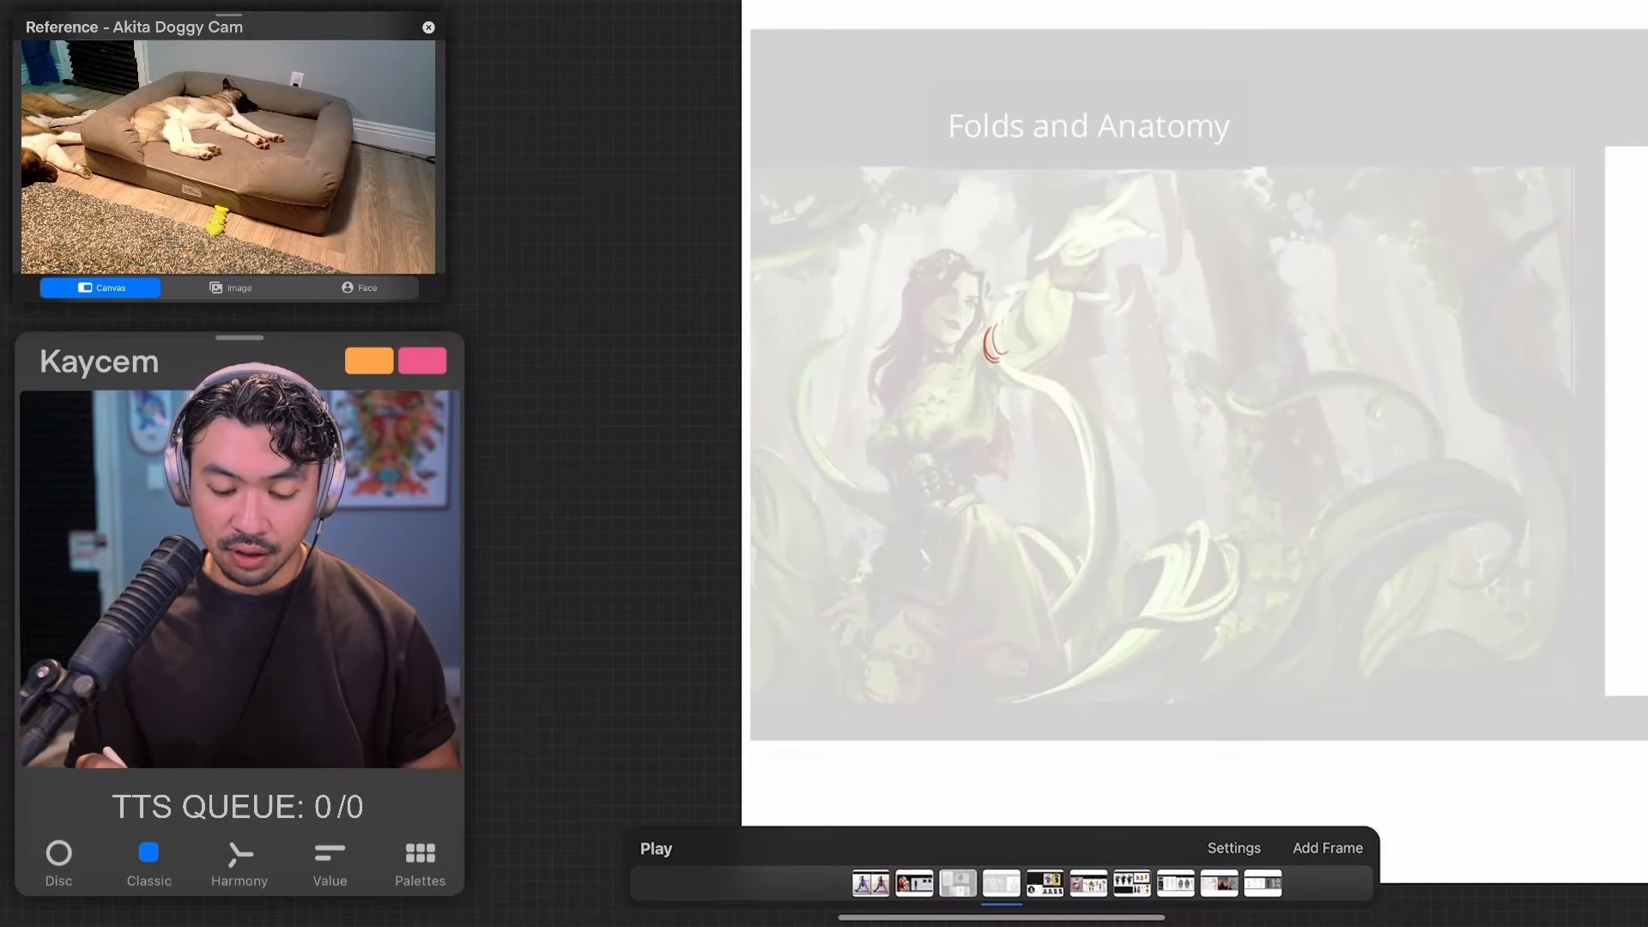
# Draw red construction lines, a vertical guide below the artwork and a ground plane beneath the figure.
pyautogui.moveTo(1050, 489); pyautogui.dragTo(1366, 115)
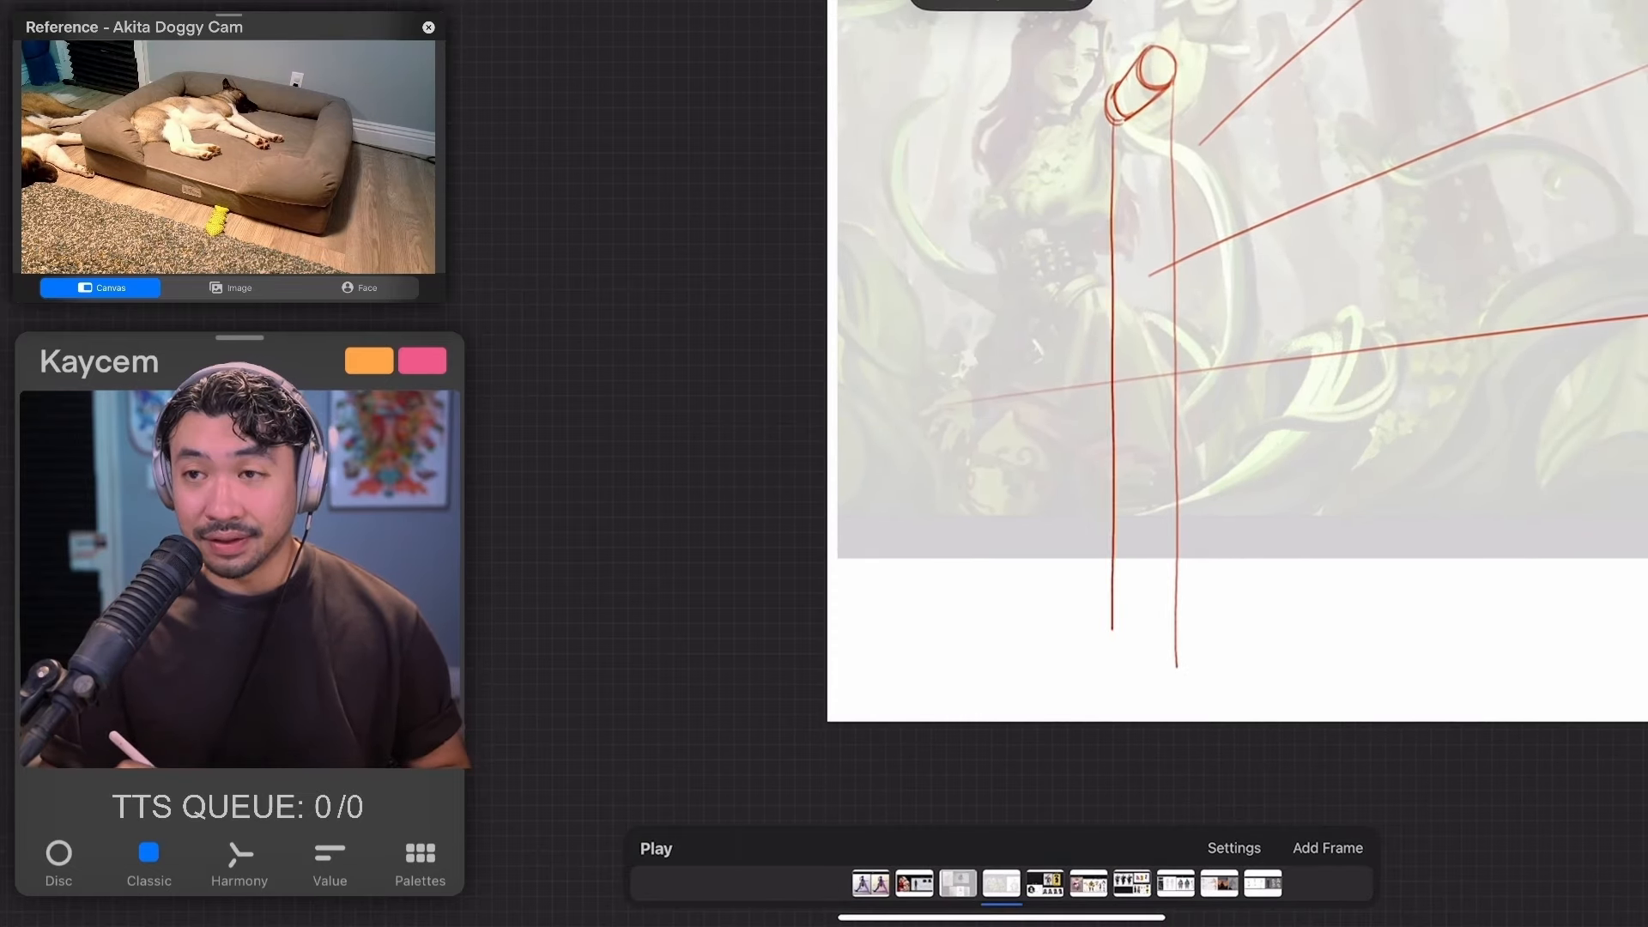
pyautogui.moveTo(1114, 630); pyautogui.dragTo(1178, 684)
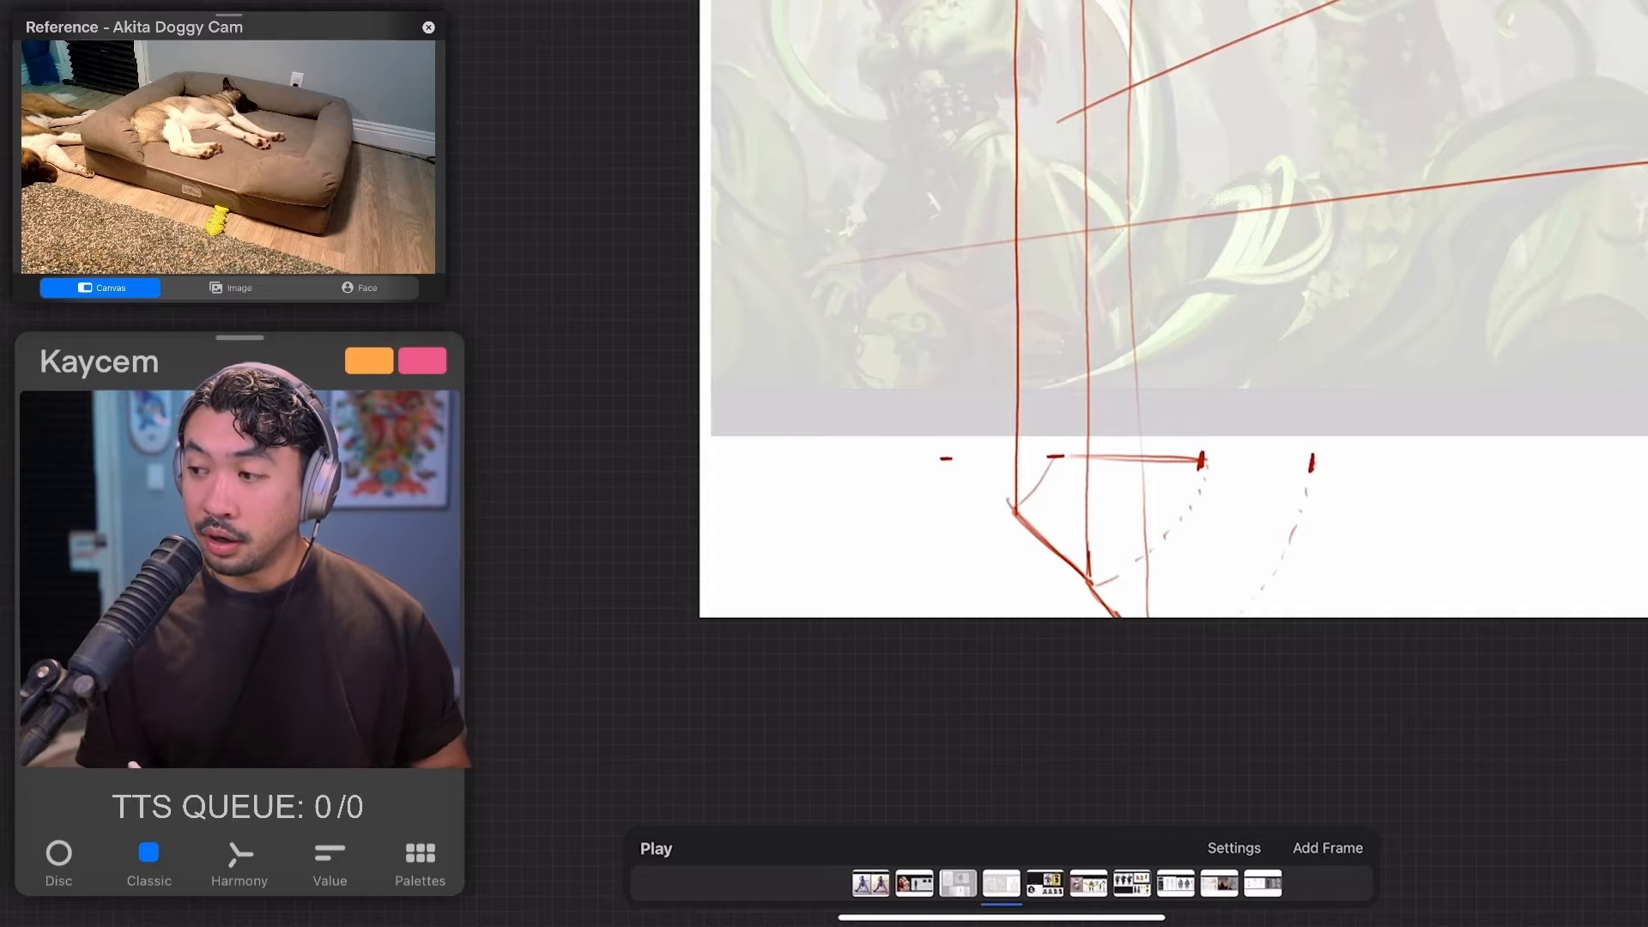
pyautogui.moveTo(1198, 460); pyautogui.dragTo(1323, 460)
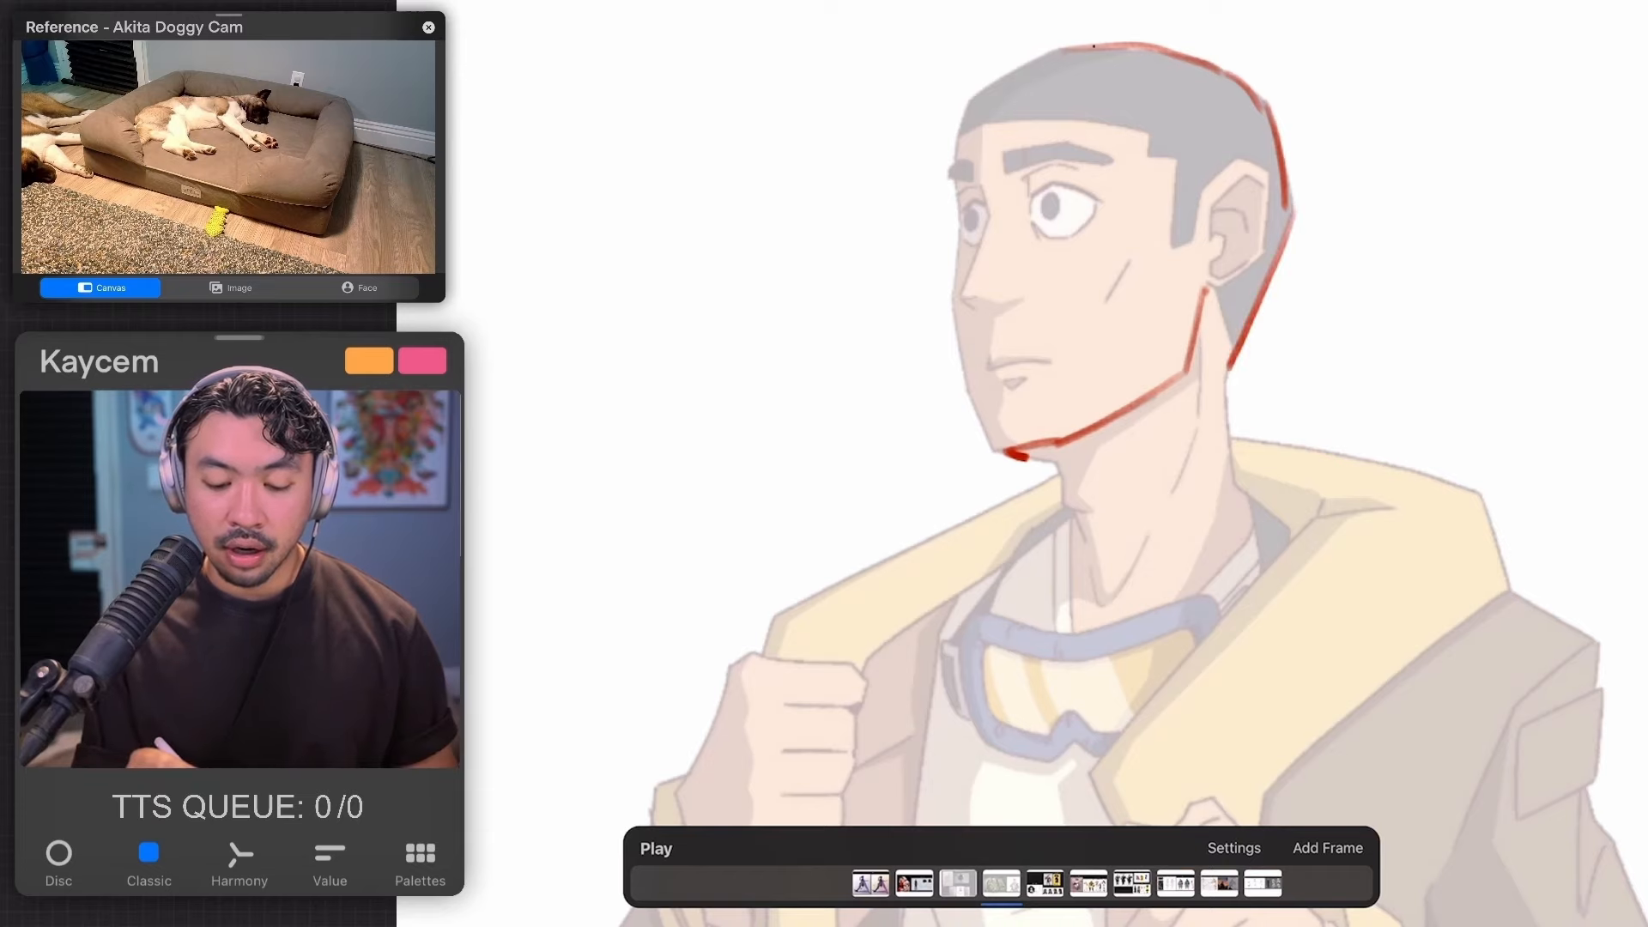
# Undo a mark and draw a red alignment line across the man's face.
pyautogui.press('cmd+z')
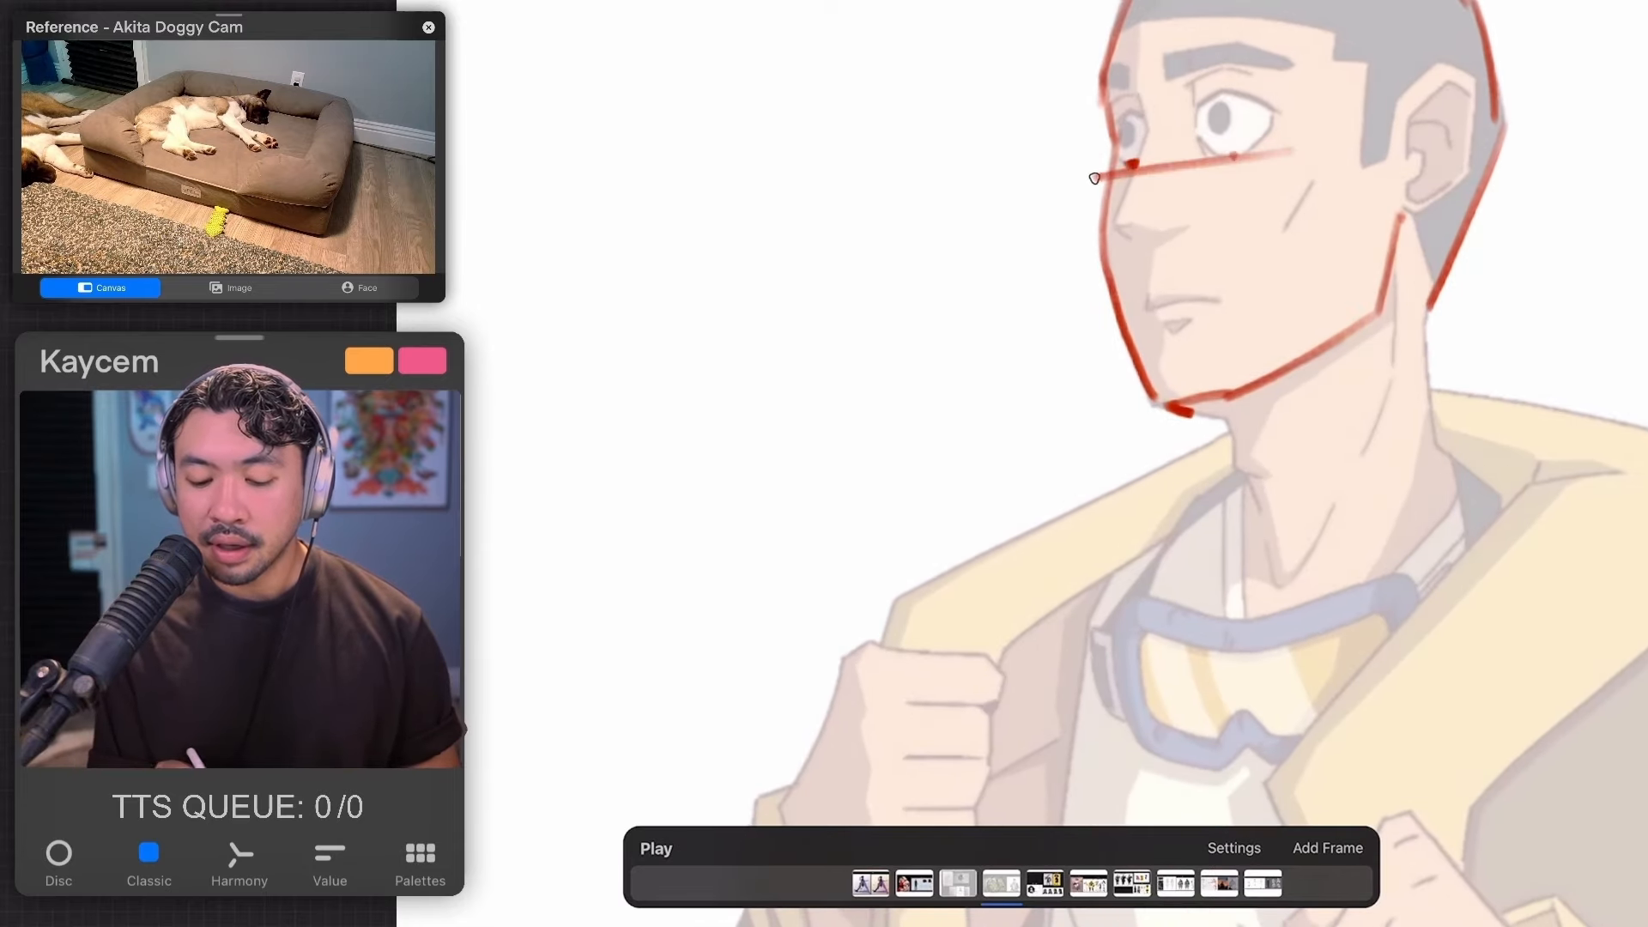
pyautogui.moveTo(1145, 163); pyautogui.dragTo(1035, 177)
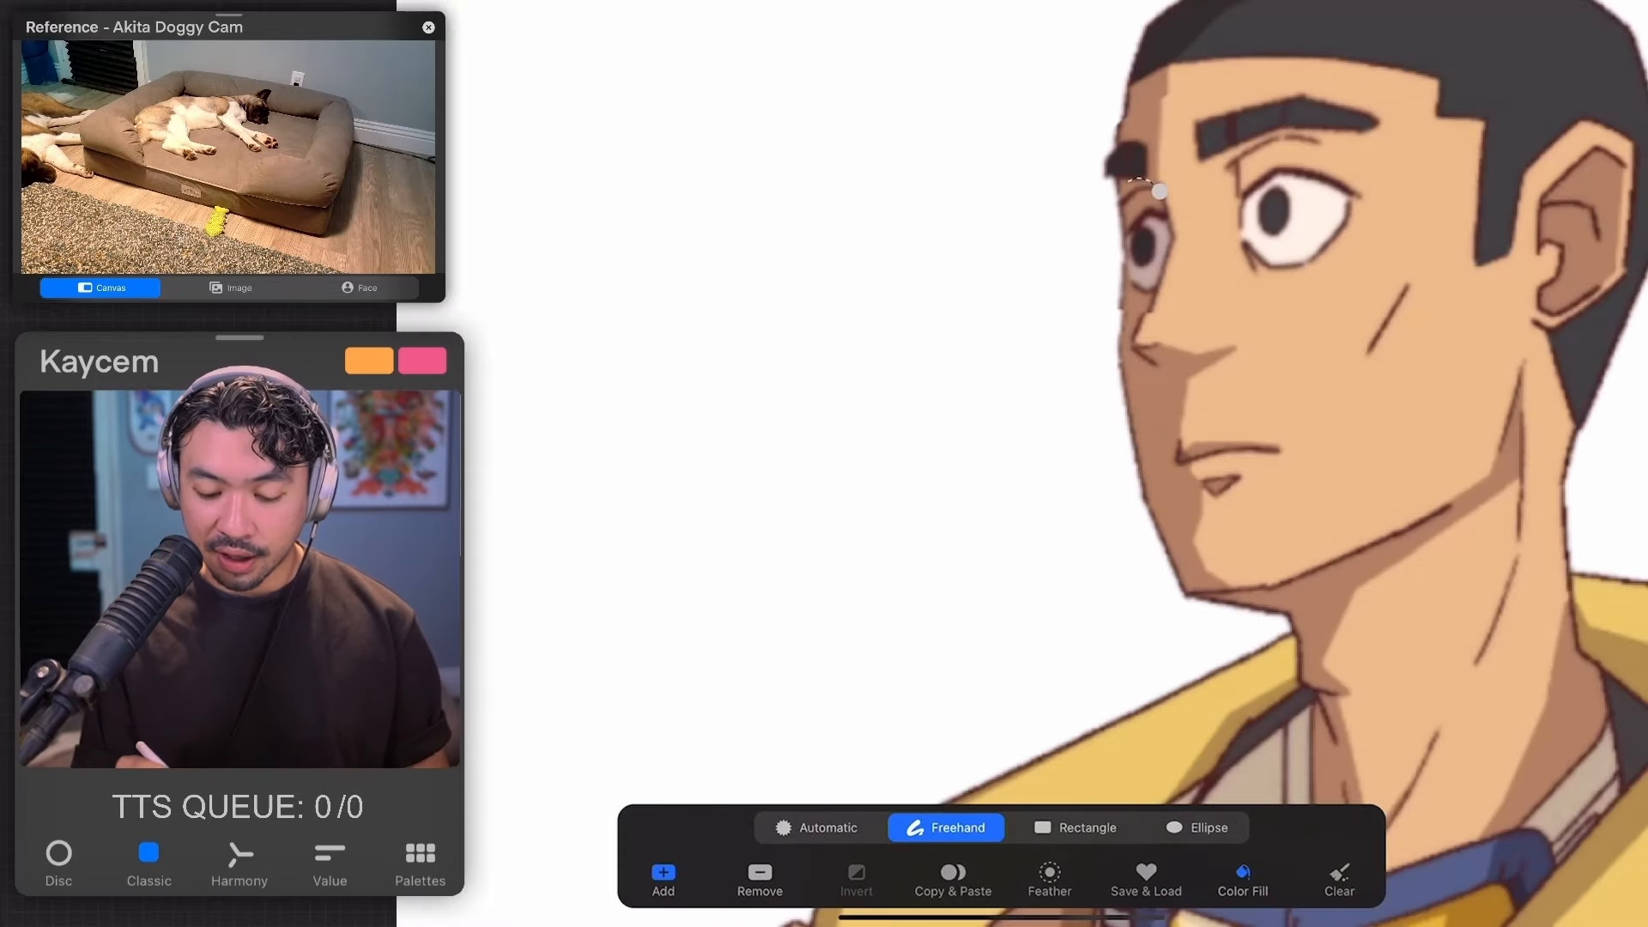
# Select the face freehand and nudge the facial features into alignment.
pyautogui.moveTo(1155, 194); pyautogui.dragTo(1135, 273)
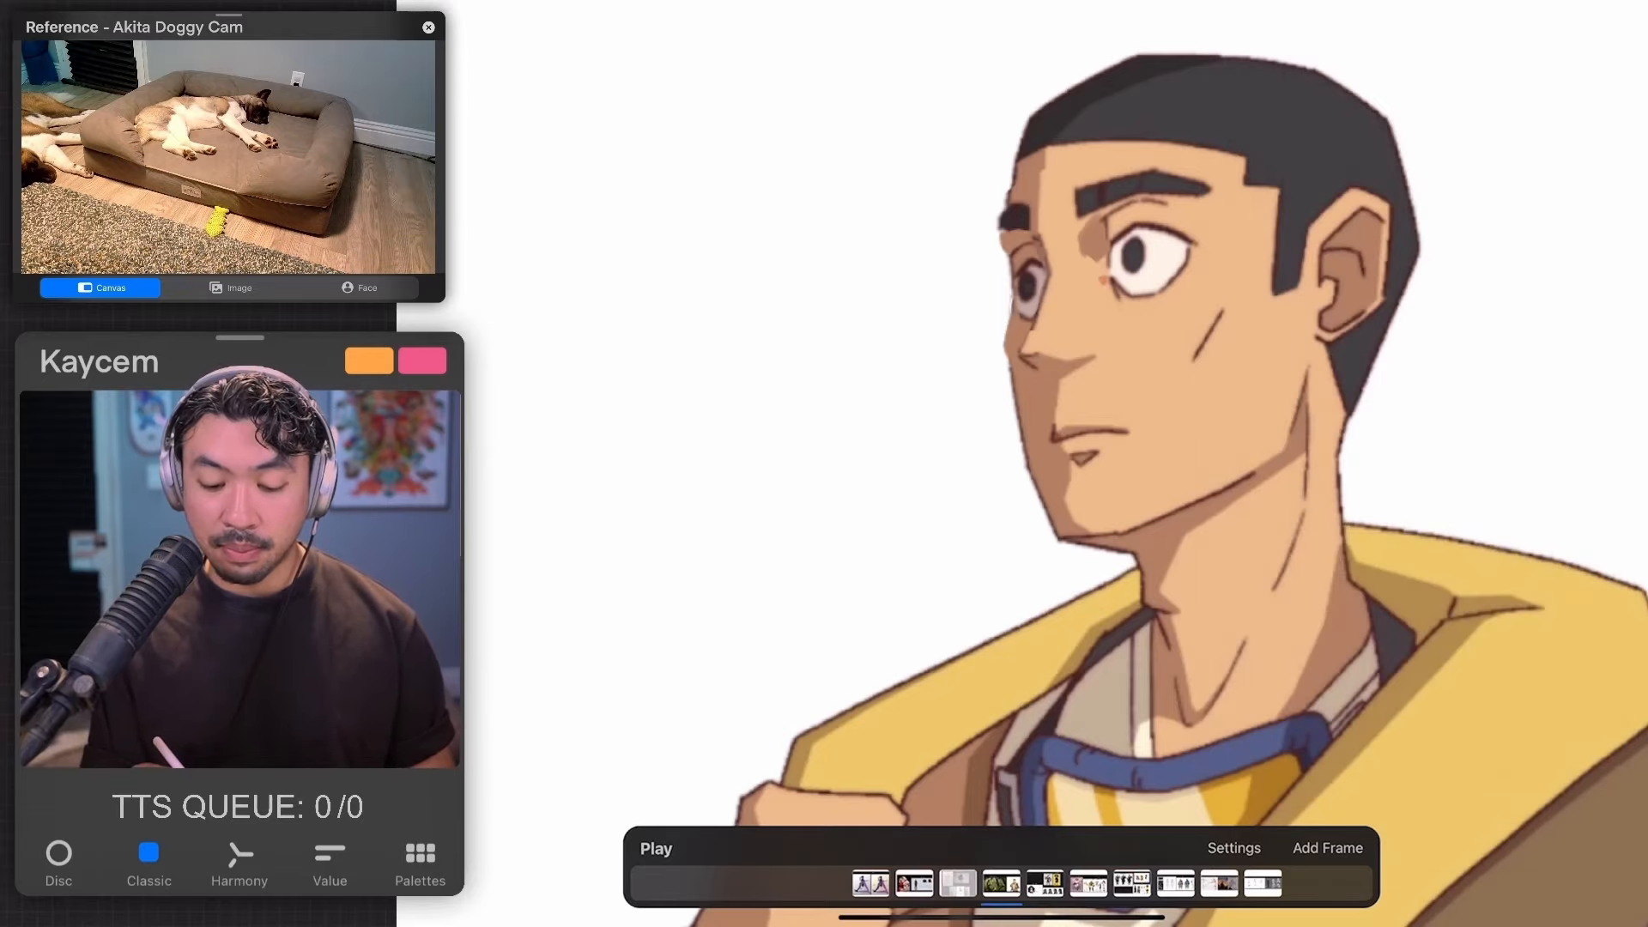
pyautogui.moveTo(1050, 292); pyautogui.dragTo(1104, 283)
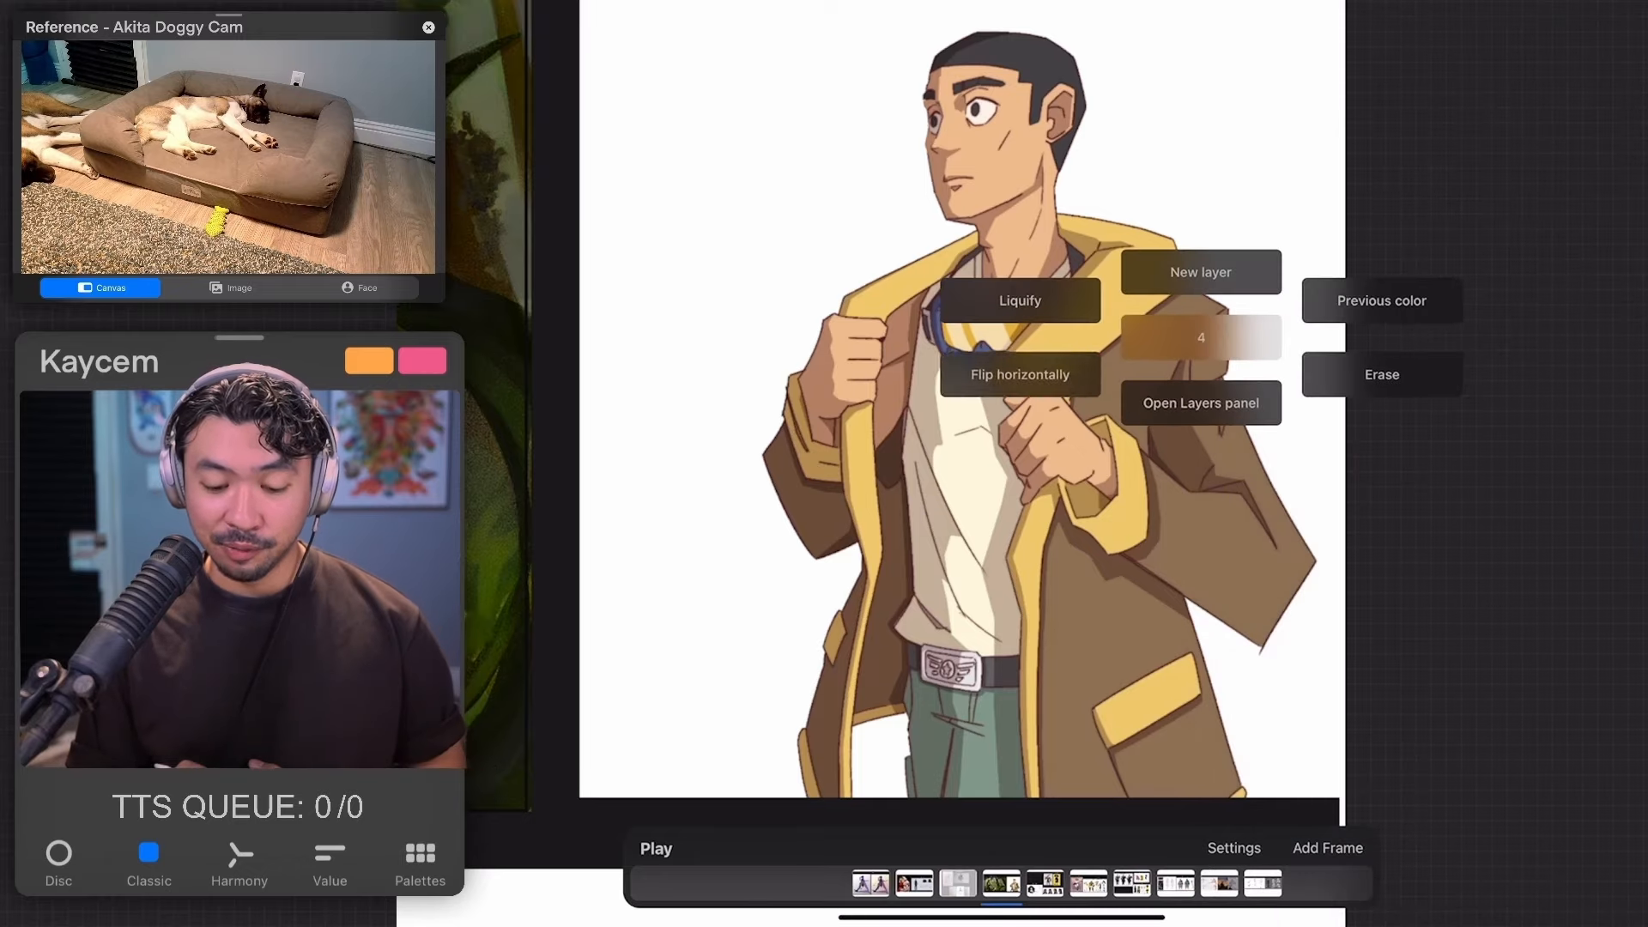
# Switch to the skateboarder gesture sketch submission.
pyautogui.click(1202, 401)
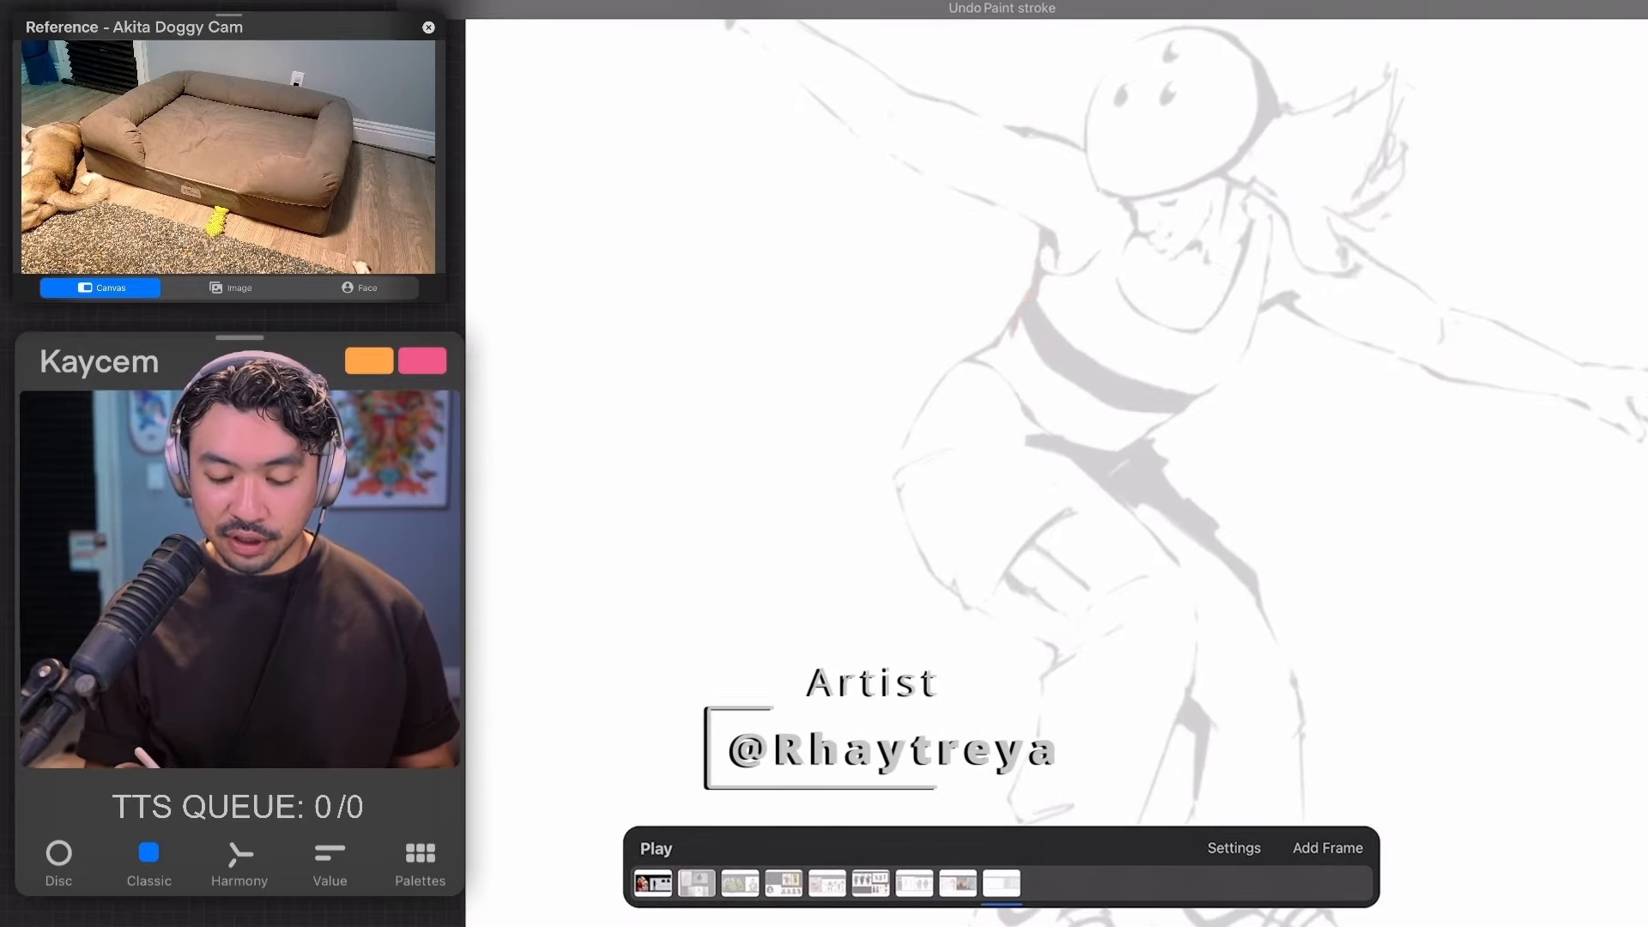
# Sketch a red chest oval and rhythm line over the skateboarder, then move to the Gesture sheet.
pyautogui.moveTo(1114, 158); pyautogui.dragTo(1214, 100)
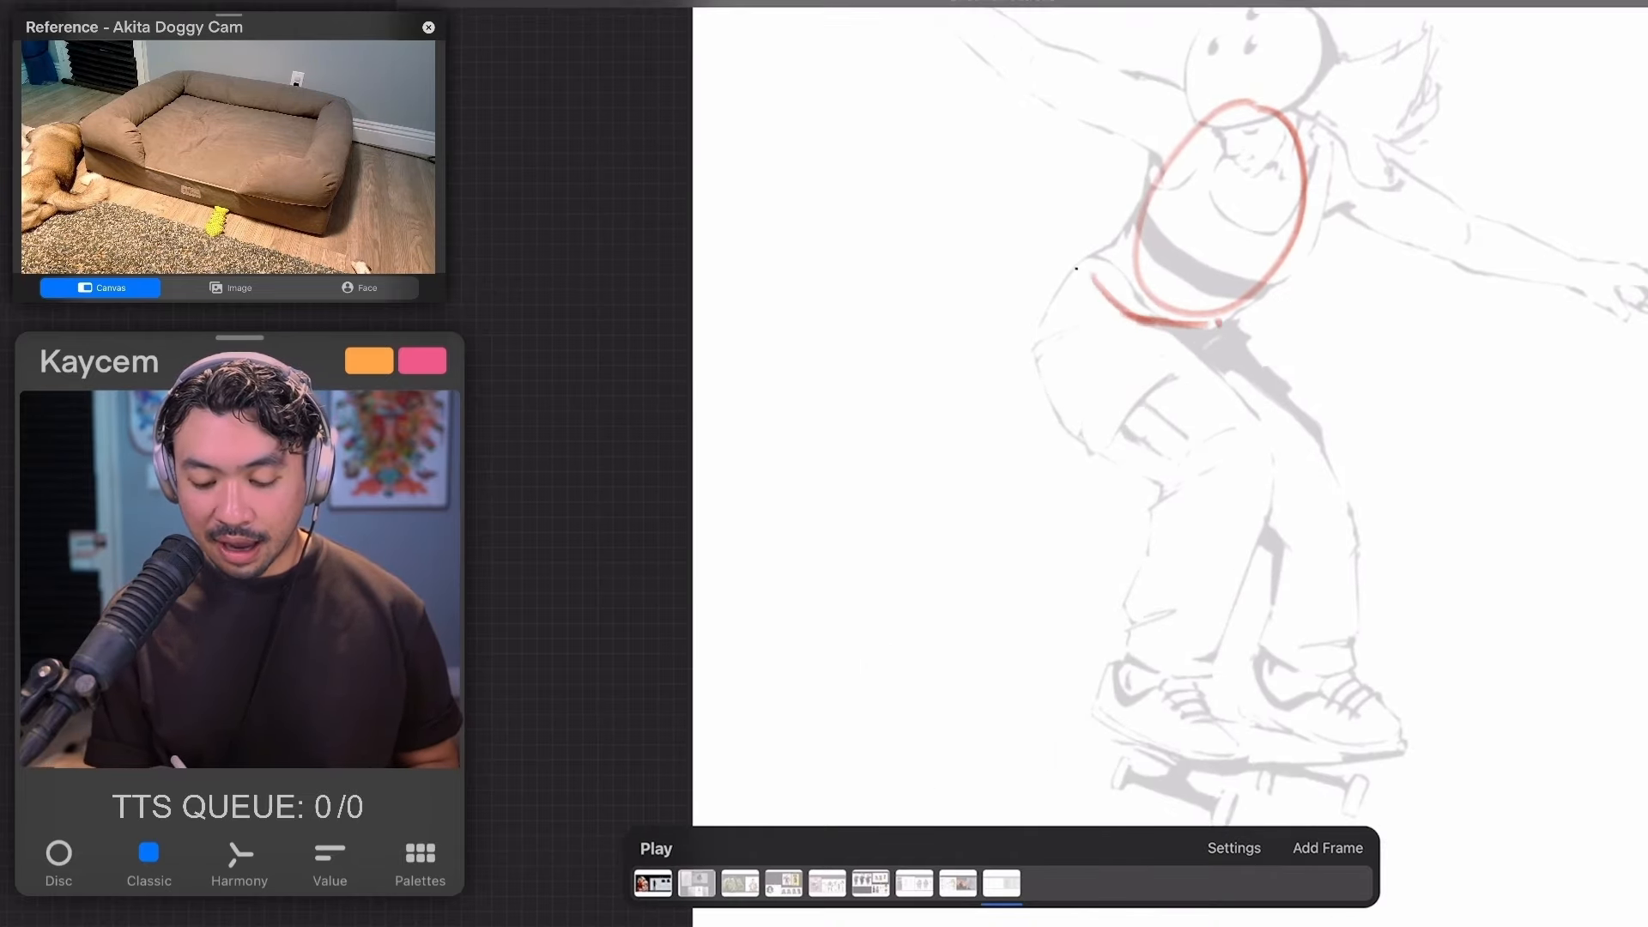
pyautogui.moveTo(1114, 294); pyautogui.dragTo(1051, 347)
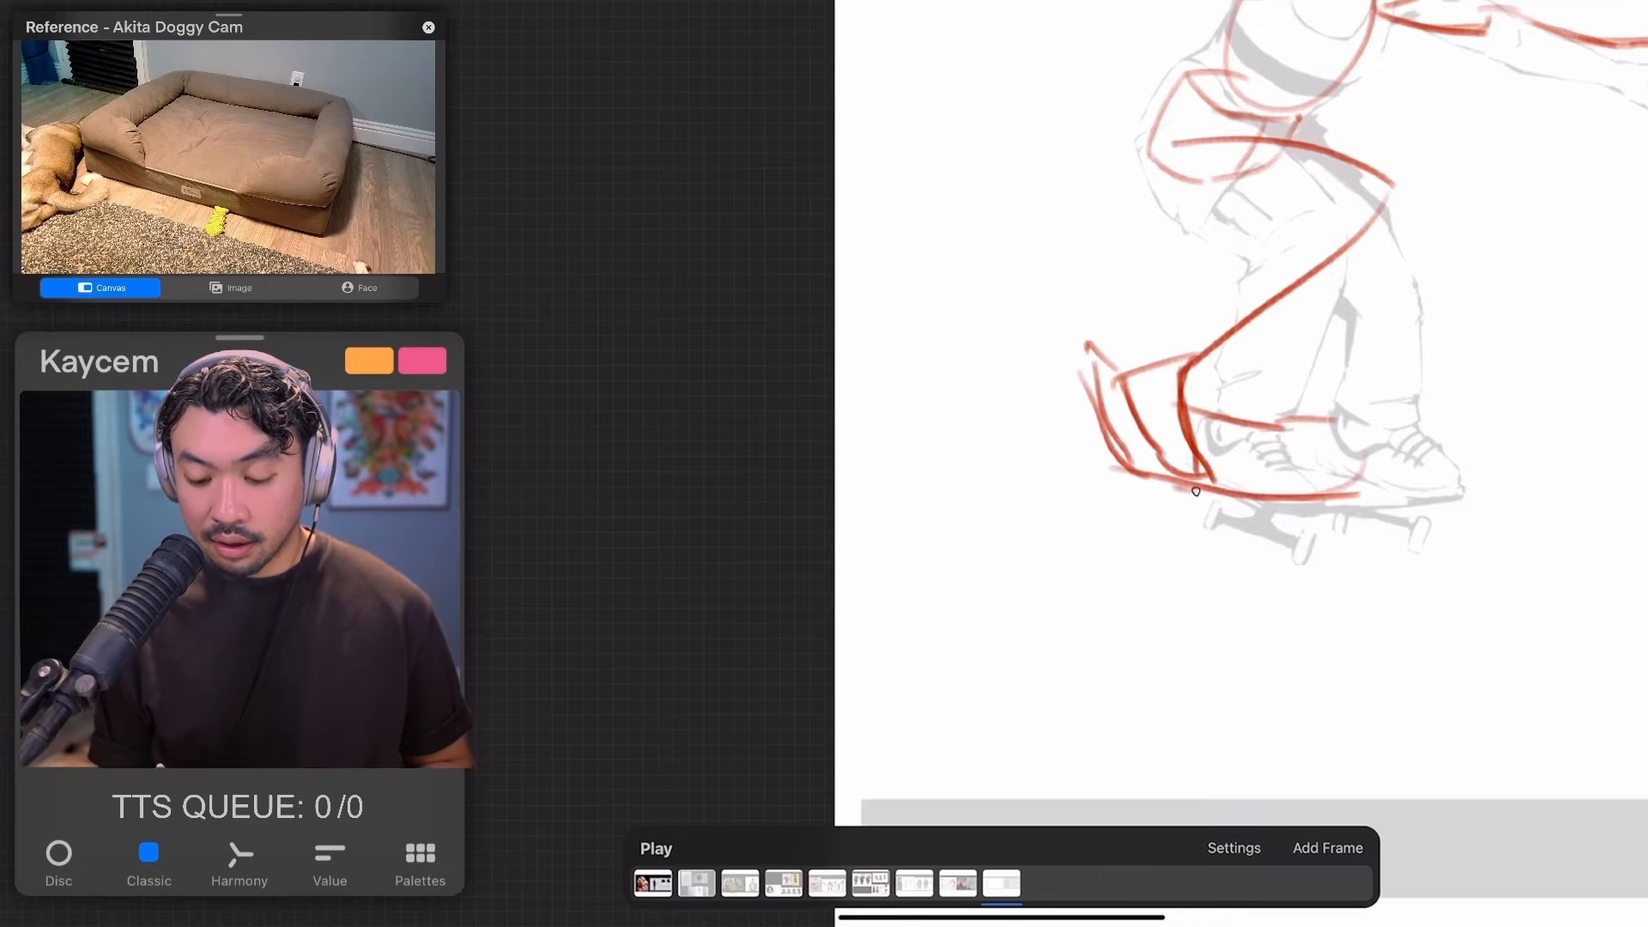
pyautogui.click(1327, 848)
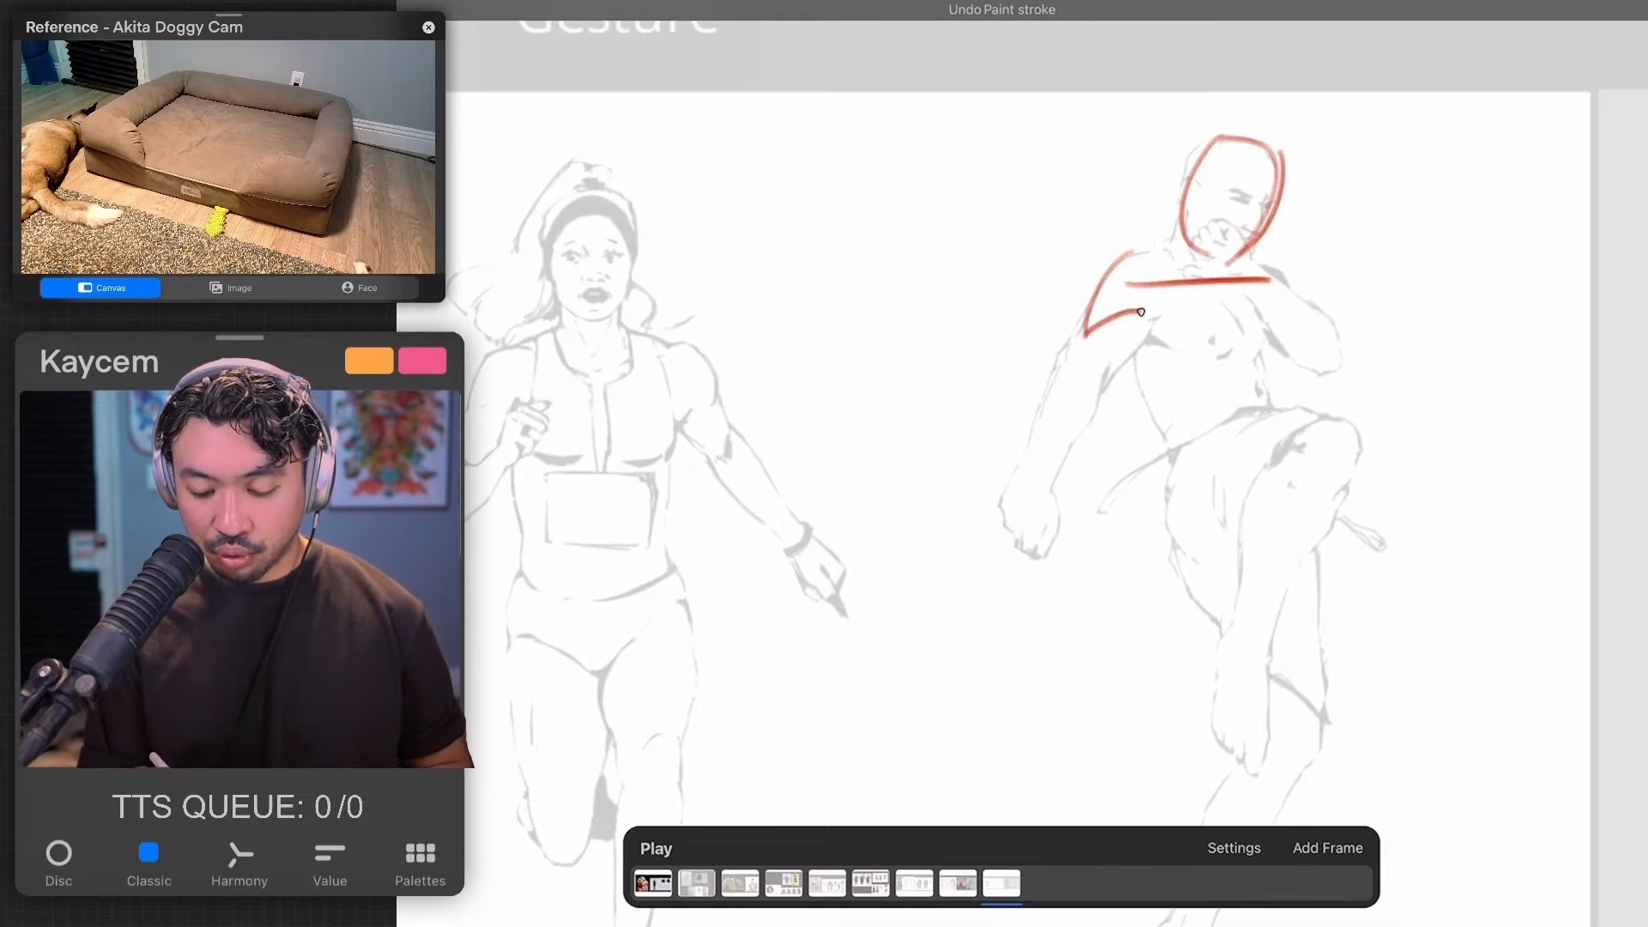
# Draw a red curve along the right figure's shoulder and upper arm.
pyautogui.moveTo(1104, 315); pyautogui.dragTo(1051, 400)
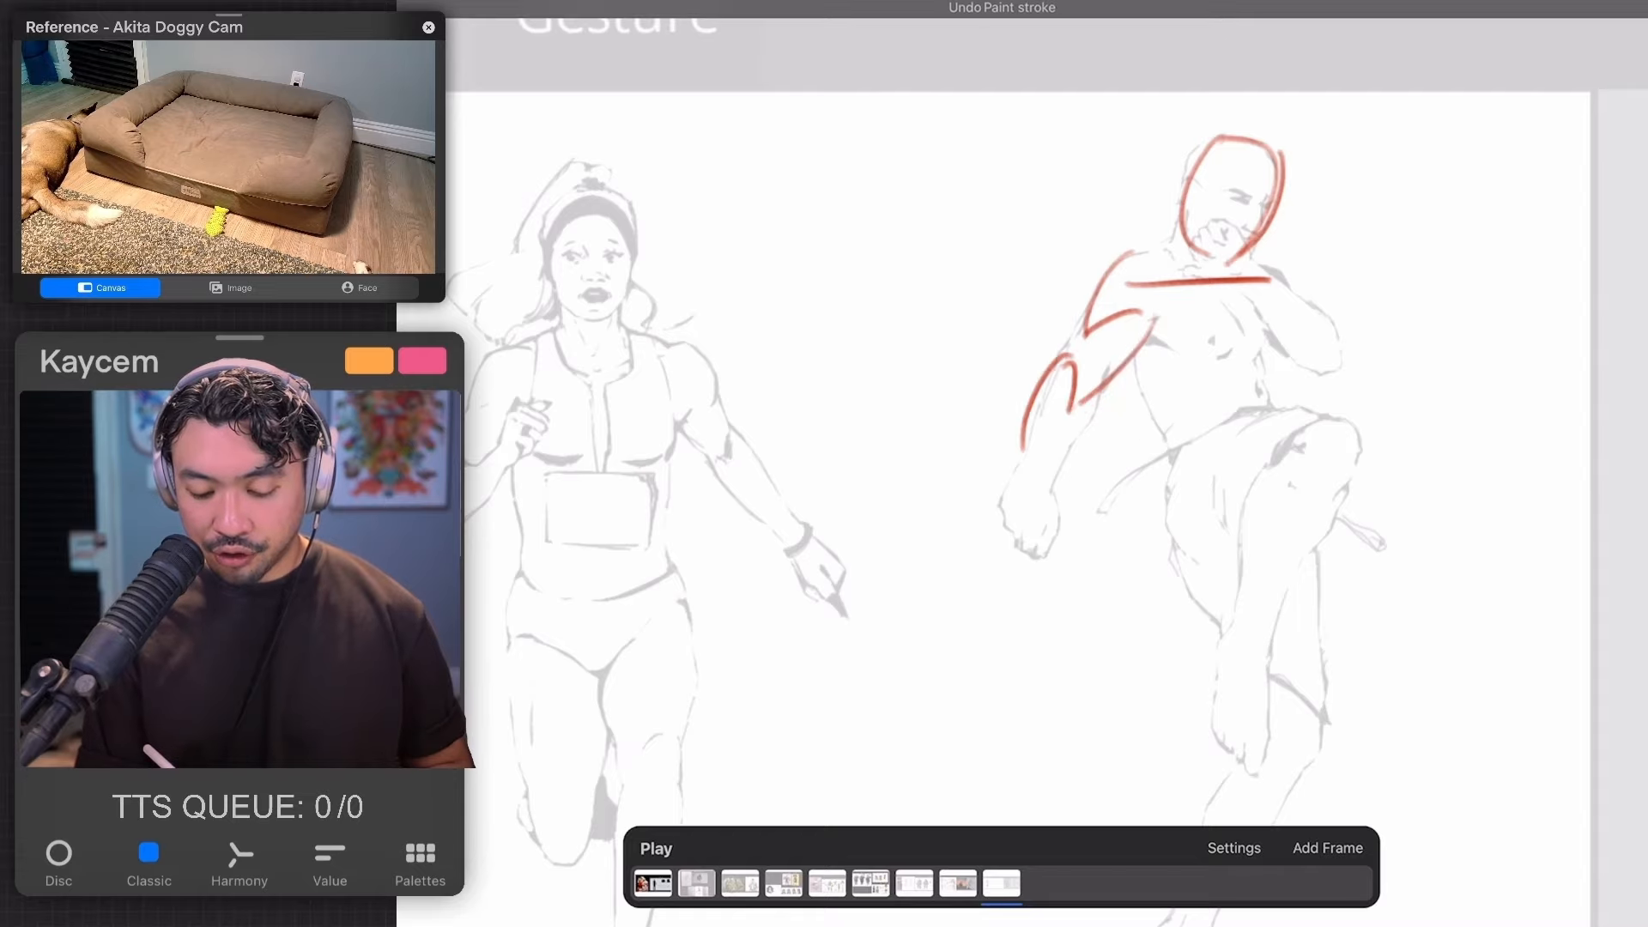